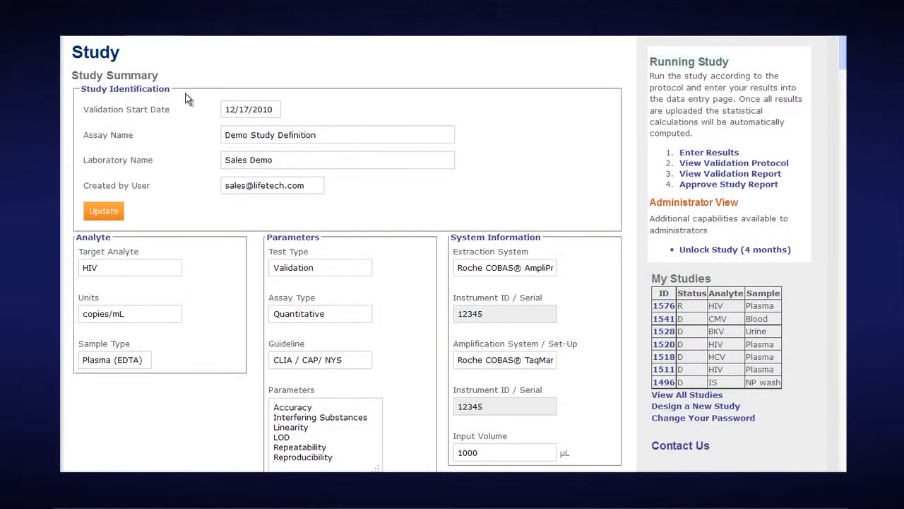
mouse_move(175, 88)
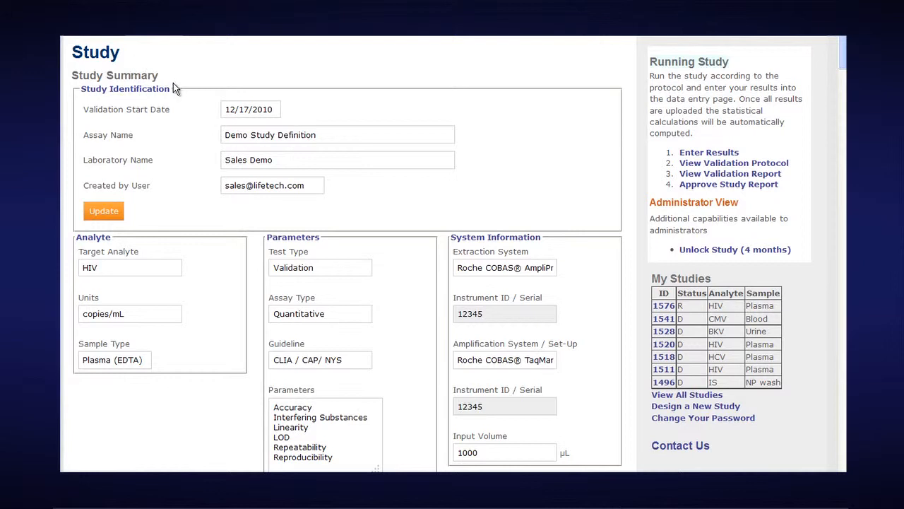
mouse_move(344, 190)
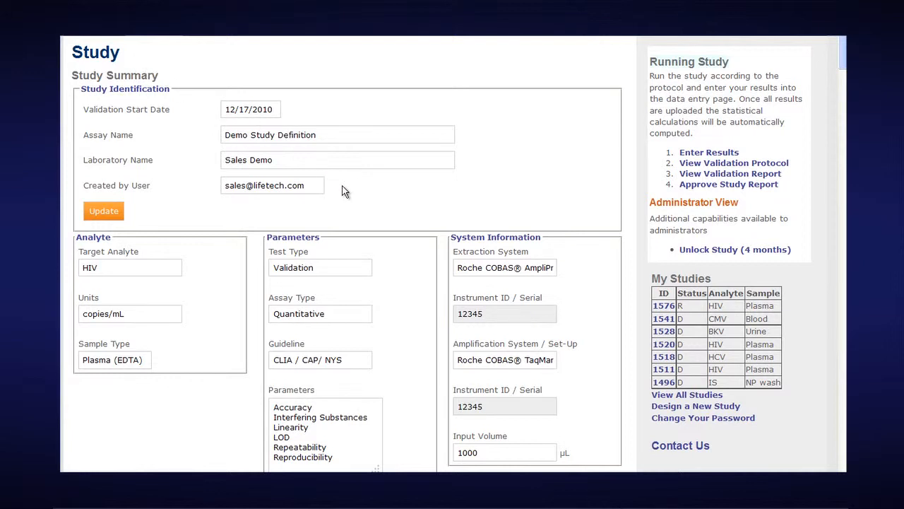
mouse_move(367, 198)
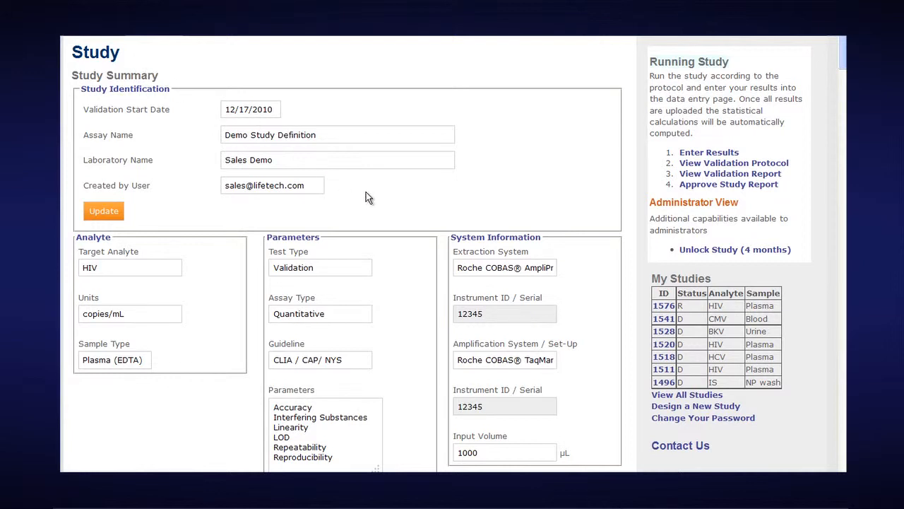
mouse_move(540, 133)
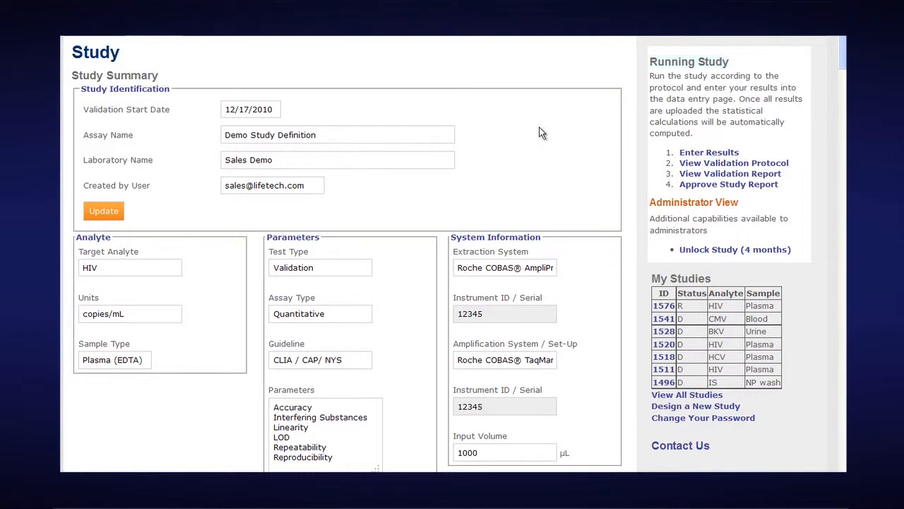
mouse_move(197, 117)
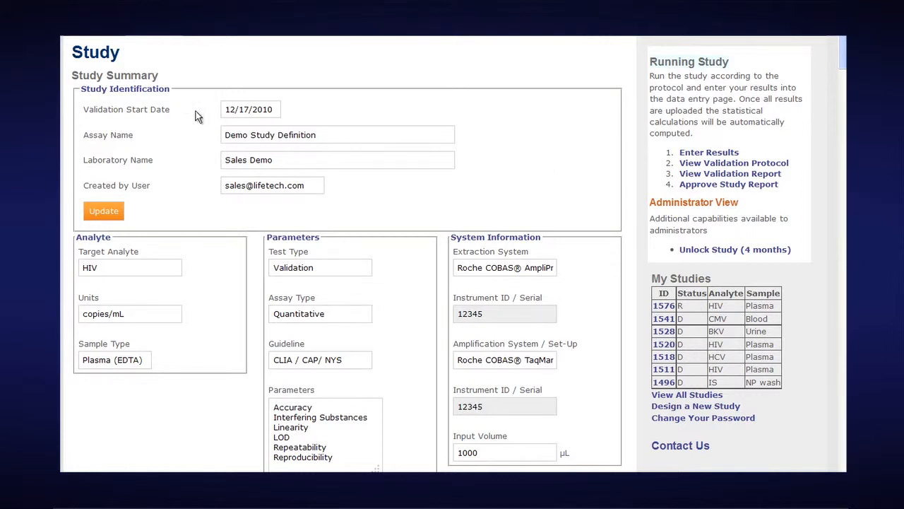
mouse_move(312, 126)
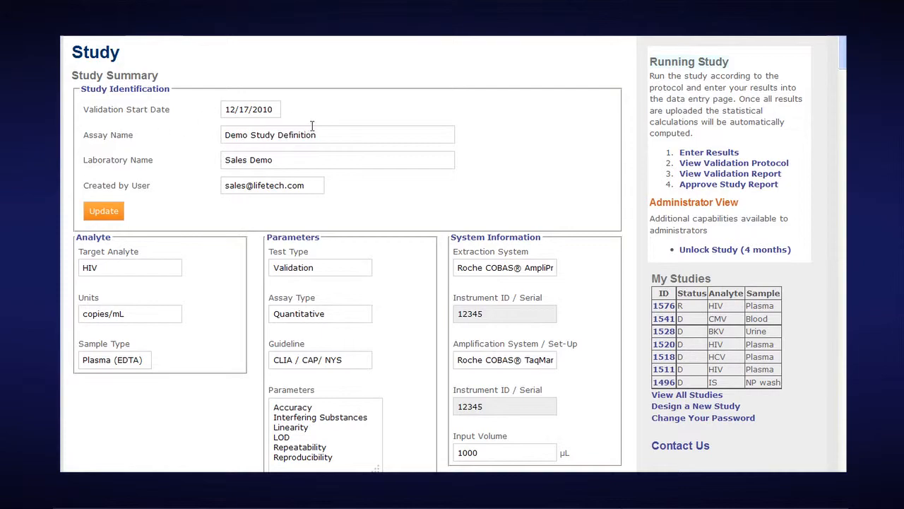
mouse_move(310, 188)
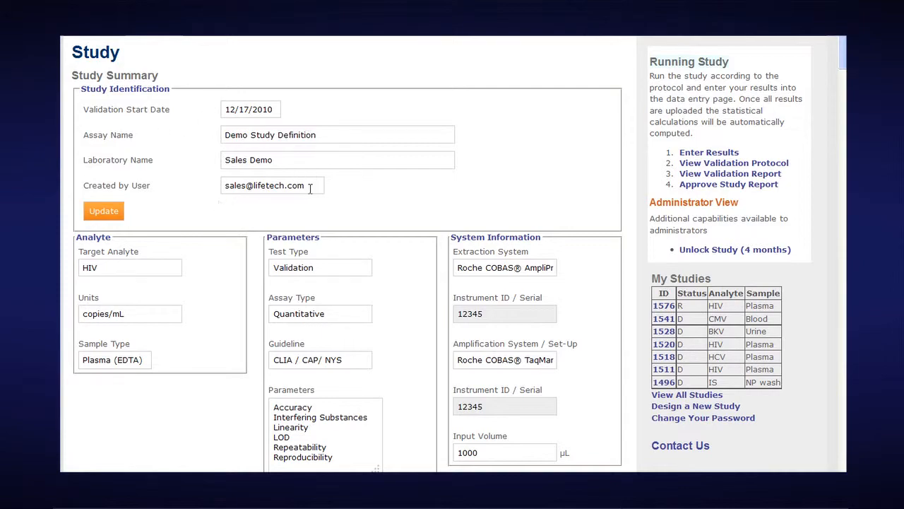
Step: Scroll past Analyte, Parameters, System Information and Product Summary to the acceptance criteria tables
scroll("down", 3)
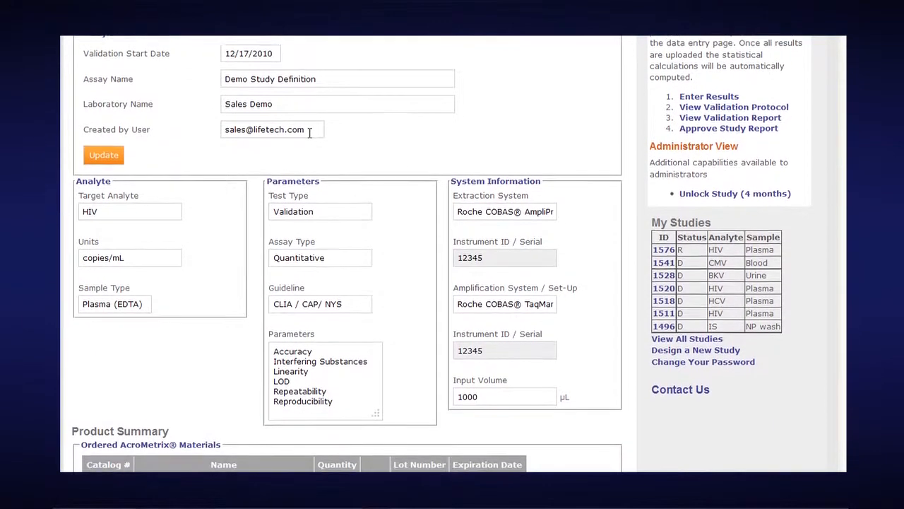
scroll("down", 3)
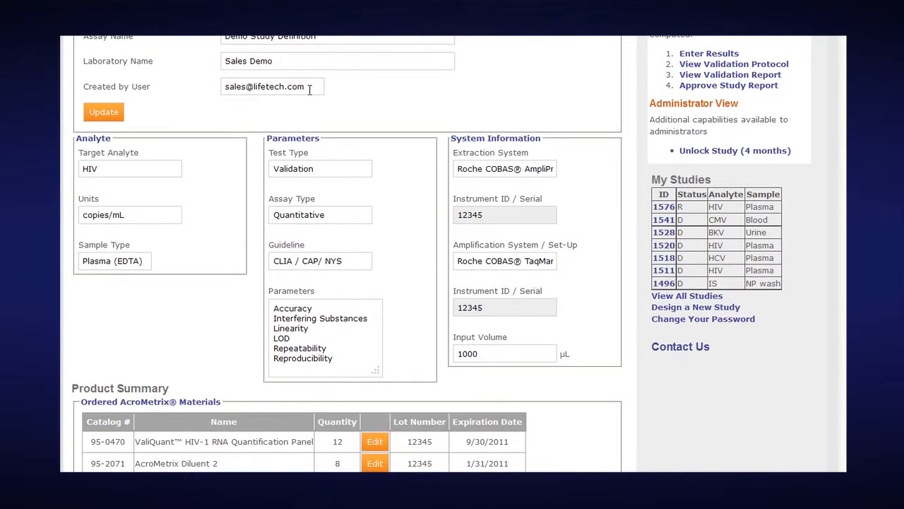
mouse_move(209, 168)
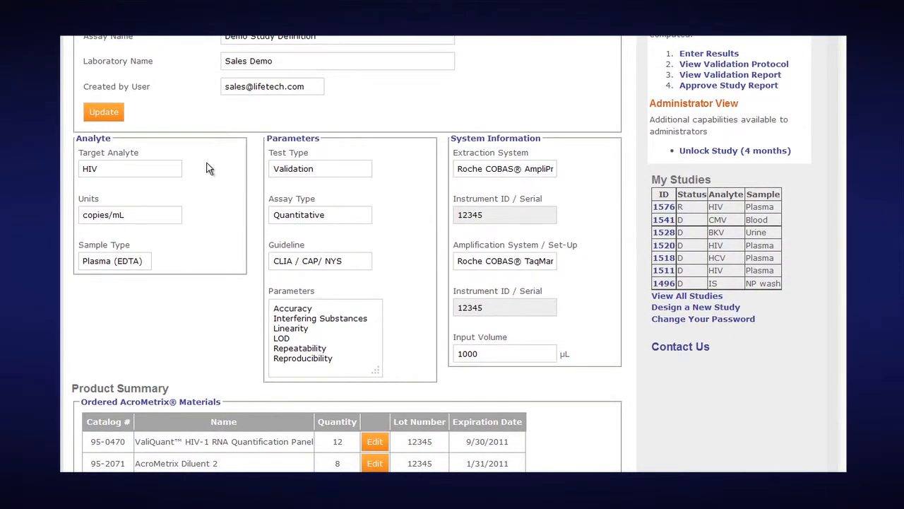
mouse_move(366, 178)
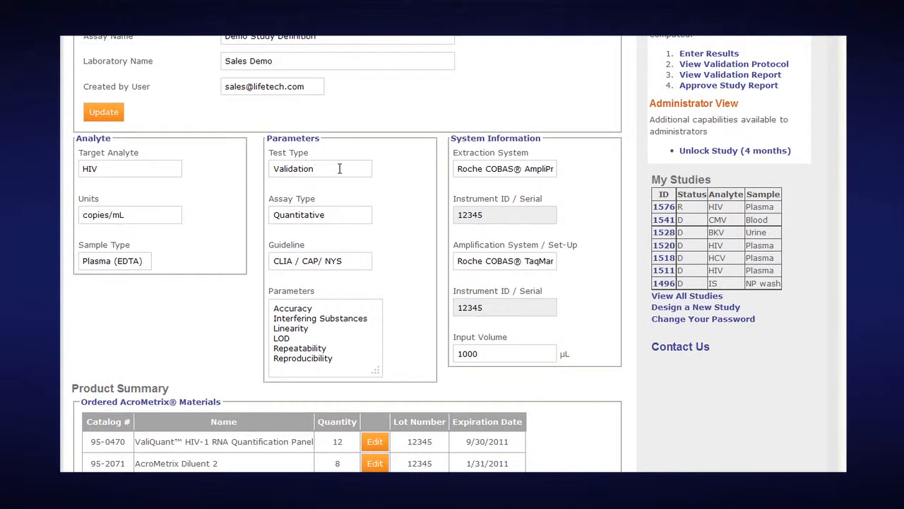
mouse_move(362, 252)
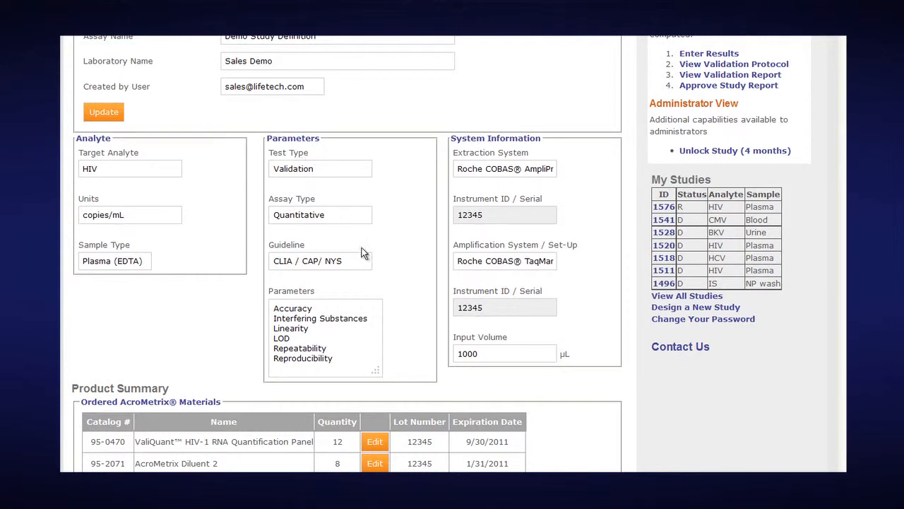
mouse_move(355, 267)
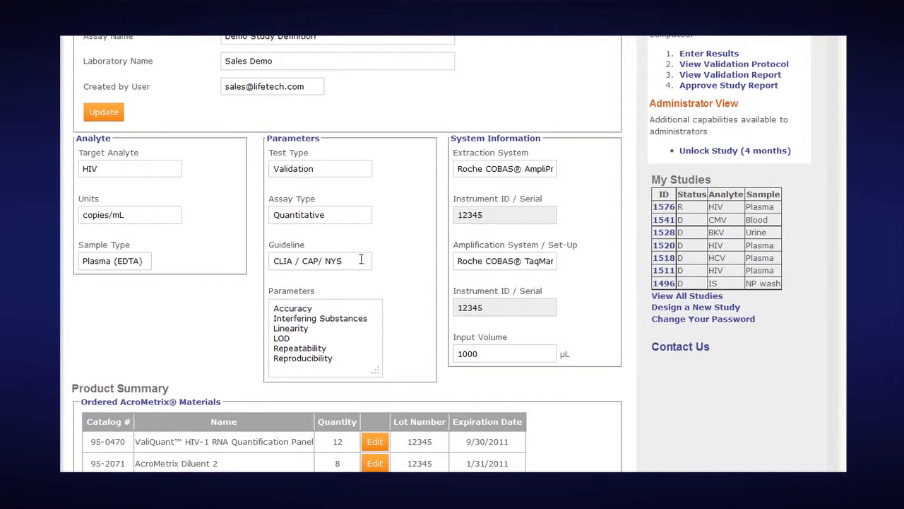
mouse_move(333, 319)
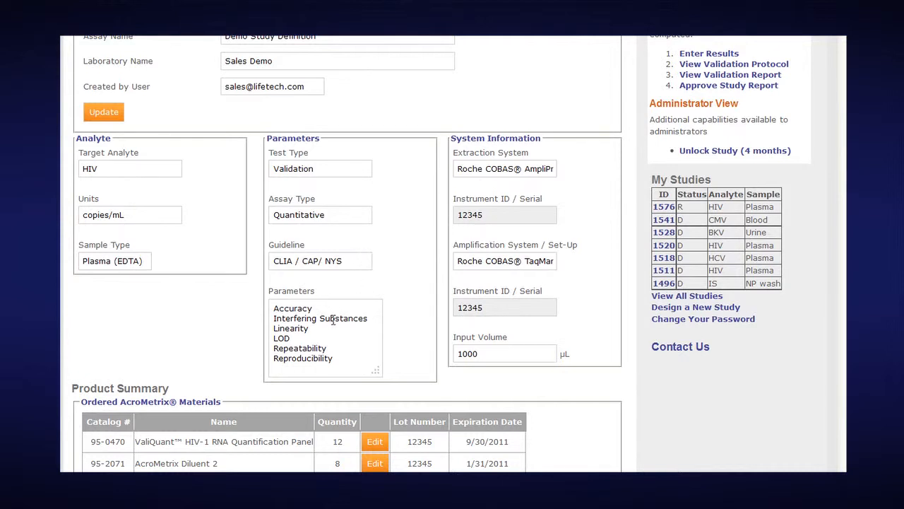
mouse_move(353, 353)
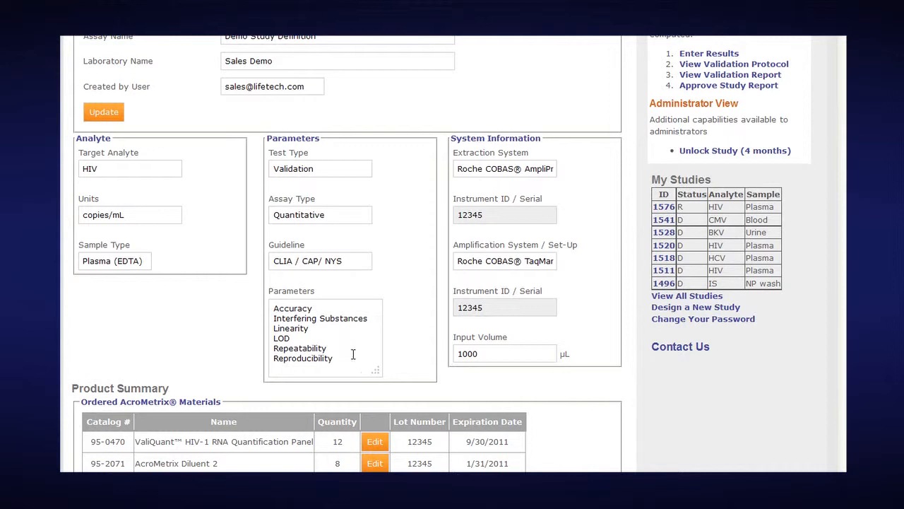
mouse_move(572, 205)
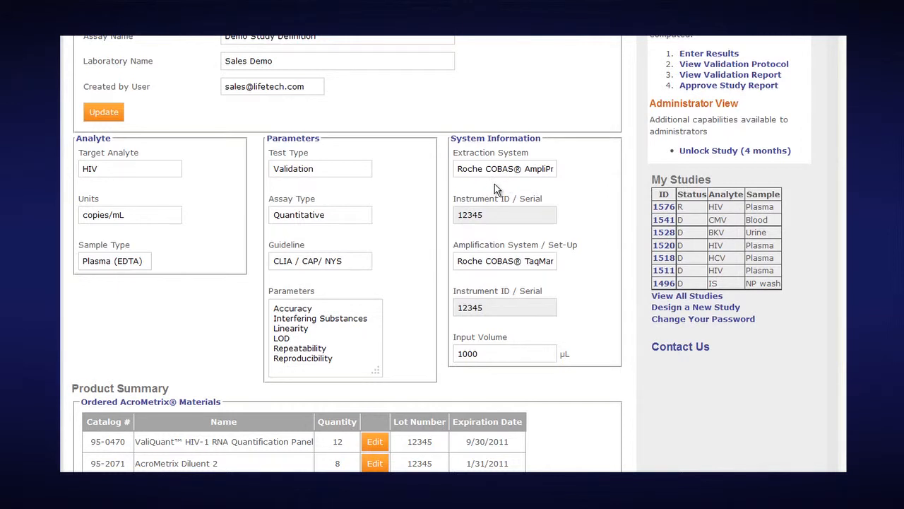
mouse_move(514, 246)
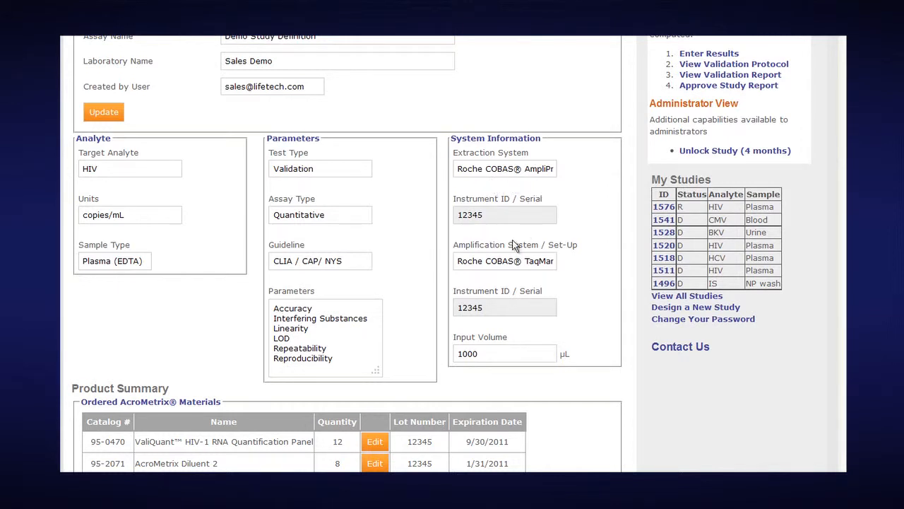
mouse_move(502, 293)
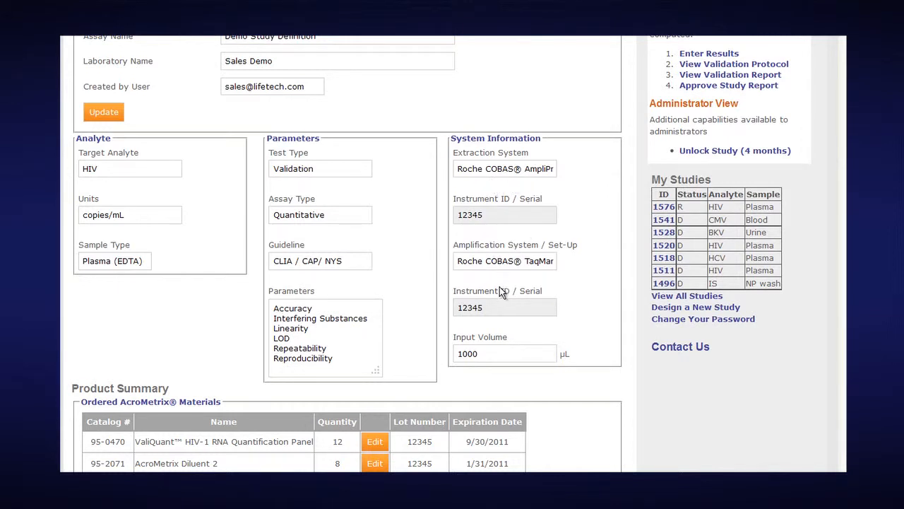
mouse_move(548, 275)
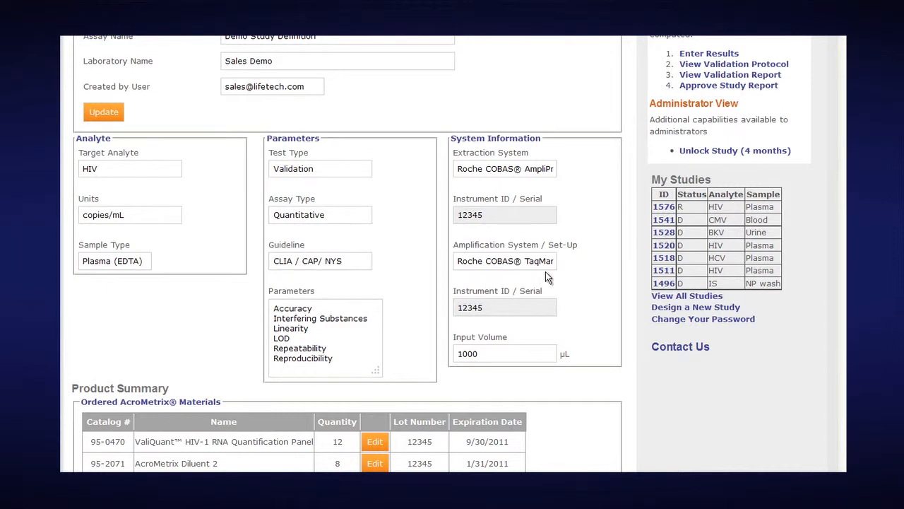
double_click(470, 307)
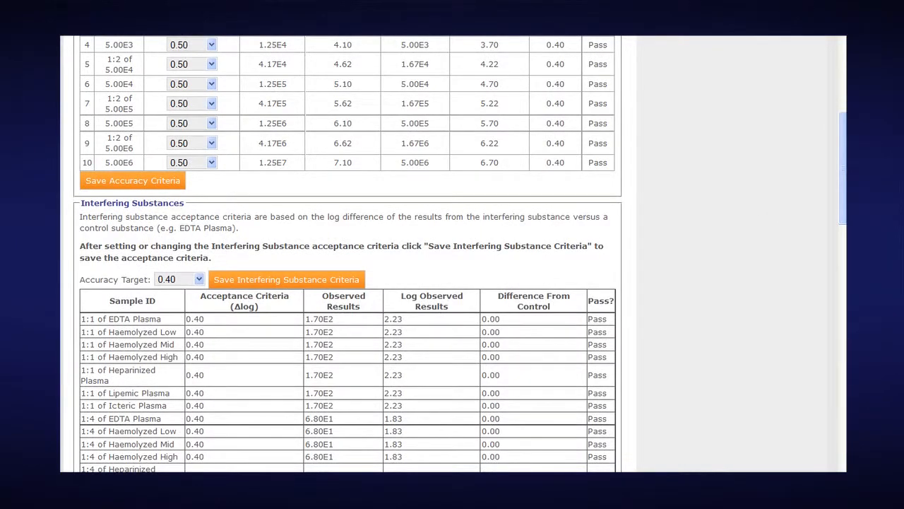
Step: Scroll up to show the full Accuracy table: ten levels at 0.50 Δlog, all passing
scroll("up", 3)
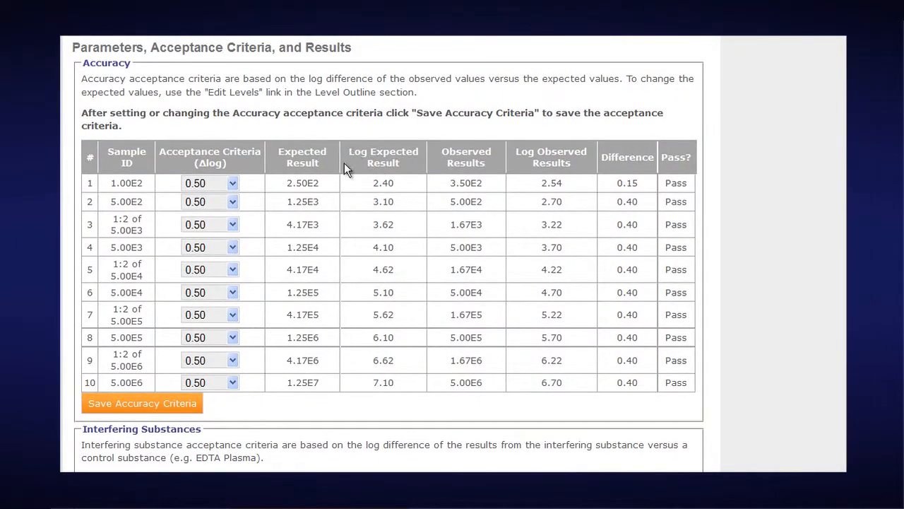
mouse_move(218, 106)
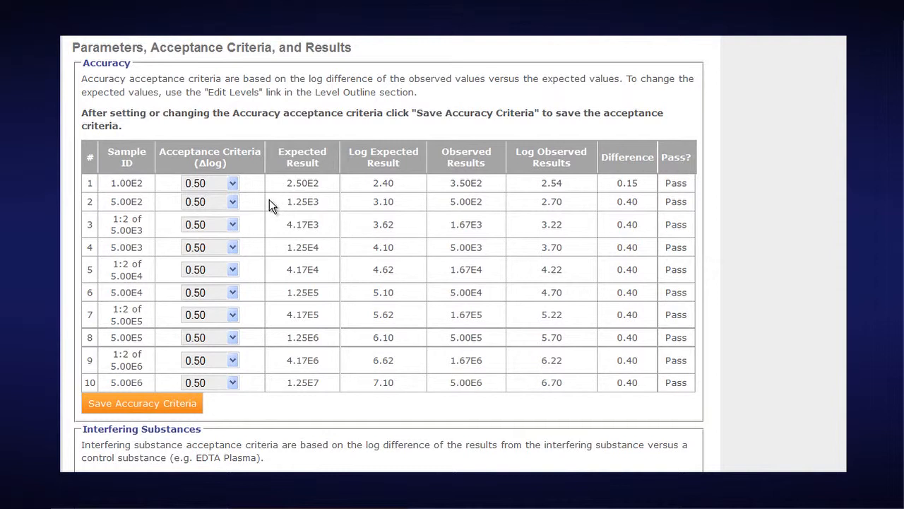
mouse_move(247, 194)
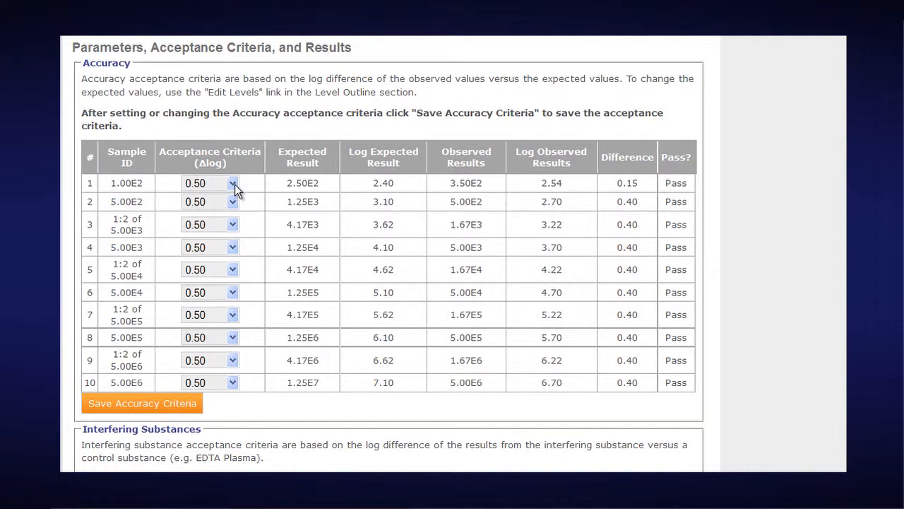
left_click(232, 183)
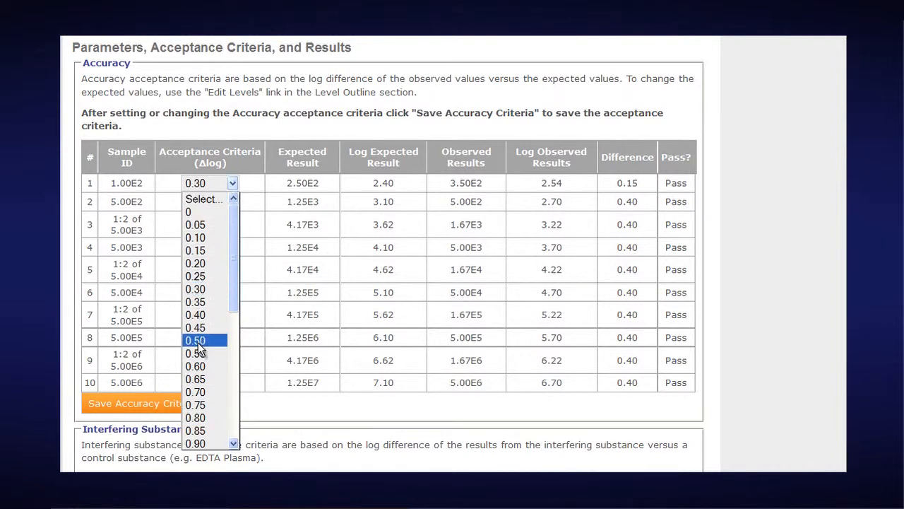
left_click(205, 339)
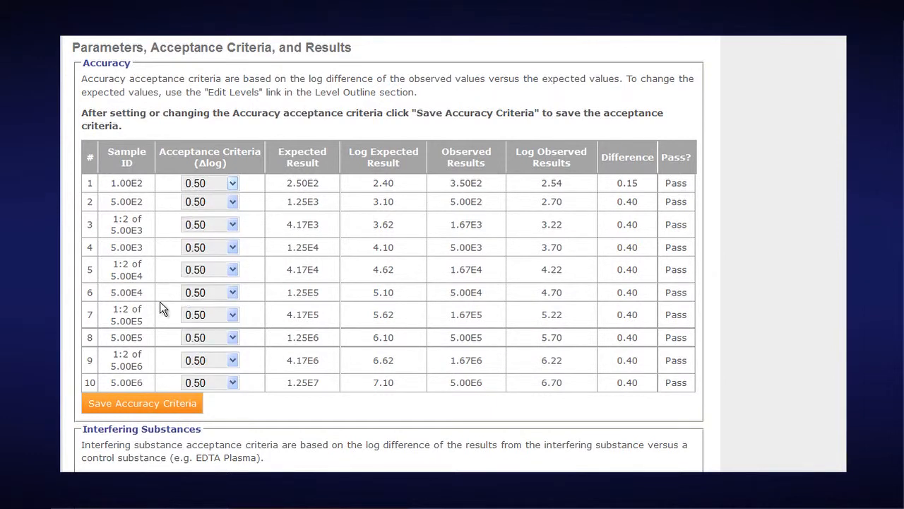
mouse_move(333, 184)
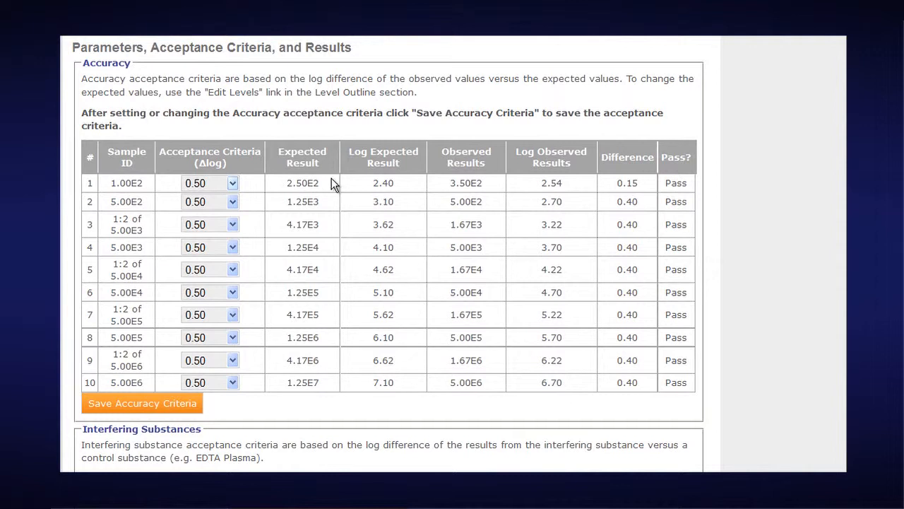
mouse_move(326, 373)
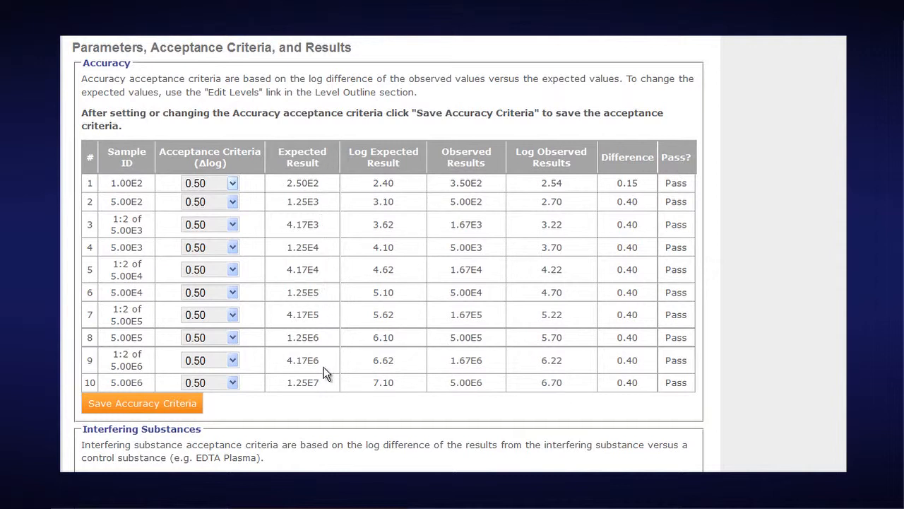
mouse_move(325, 185)
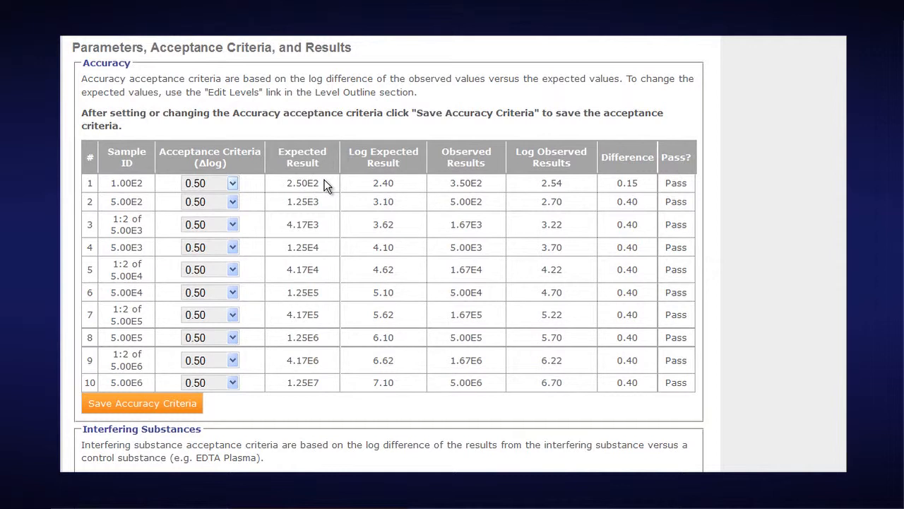
mouse_move(426, 174)
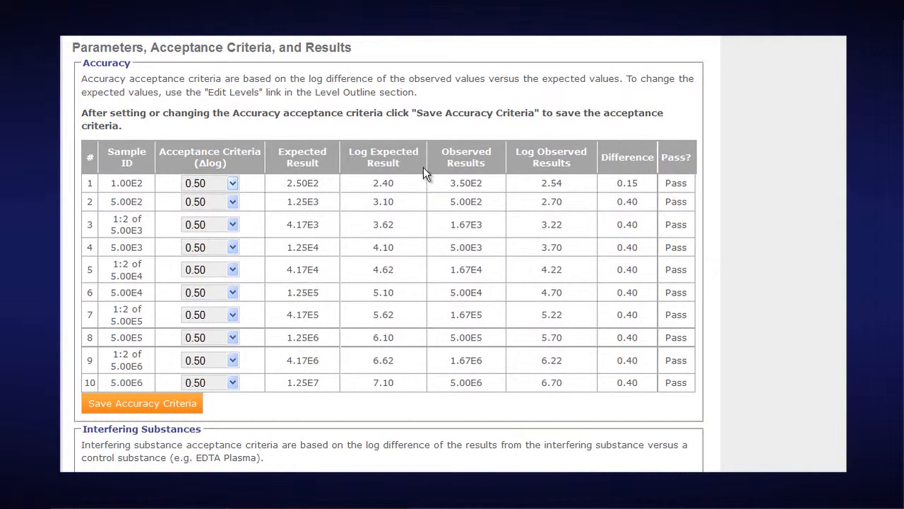
mouse_move(400, 221)
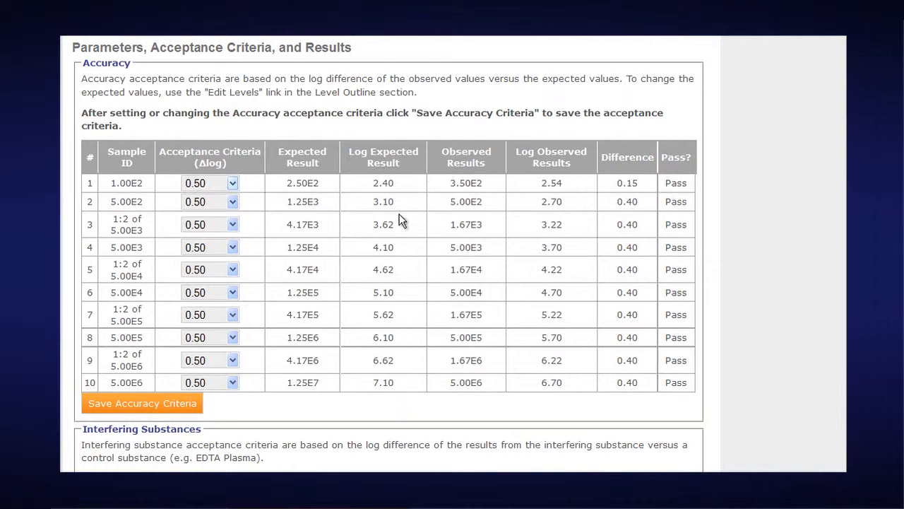
mouse_move(490, 191)
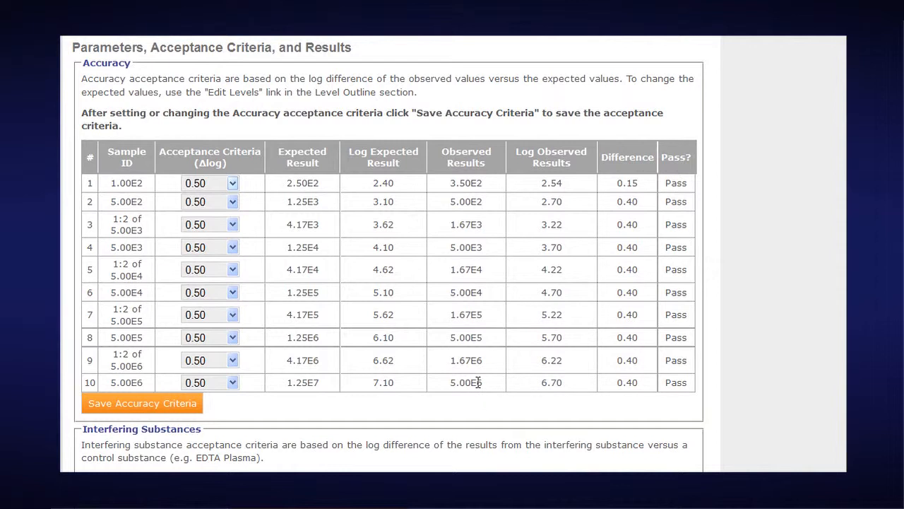
mouse_move(497, 189)
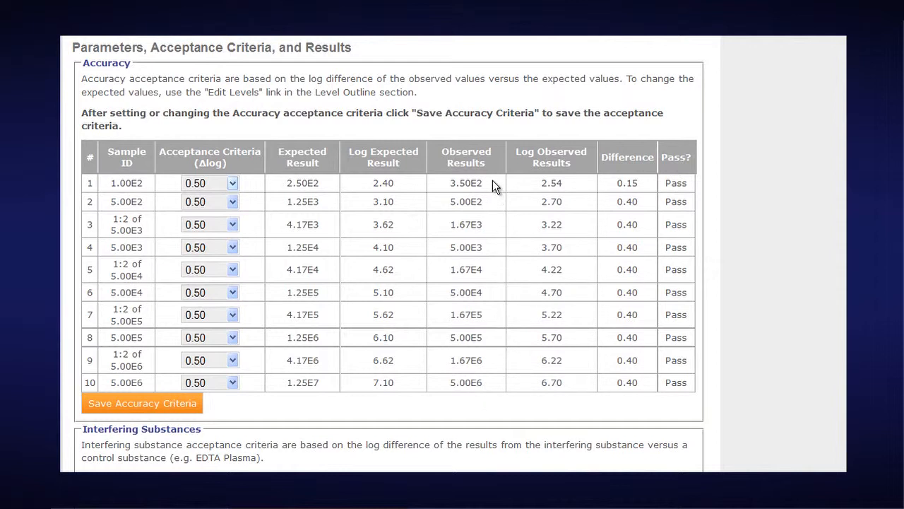
mouse_move(492, 187)
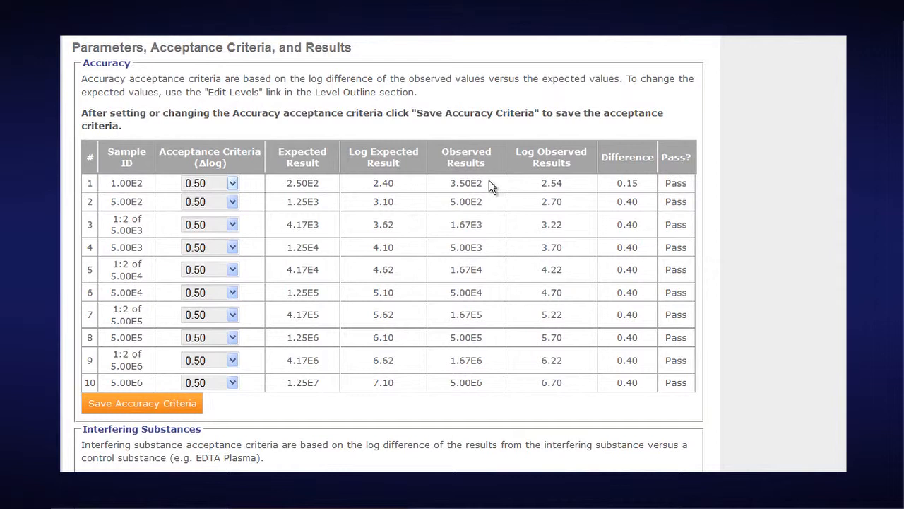
mouse_move(503, 382)
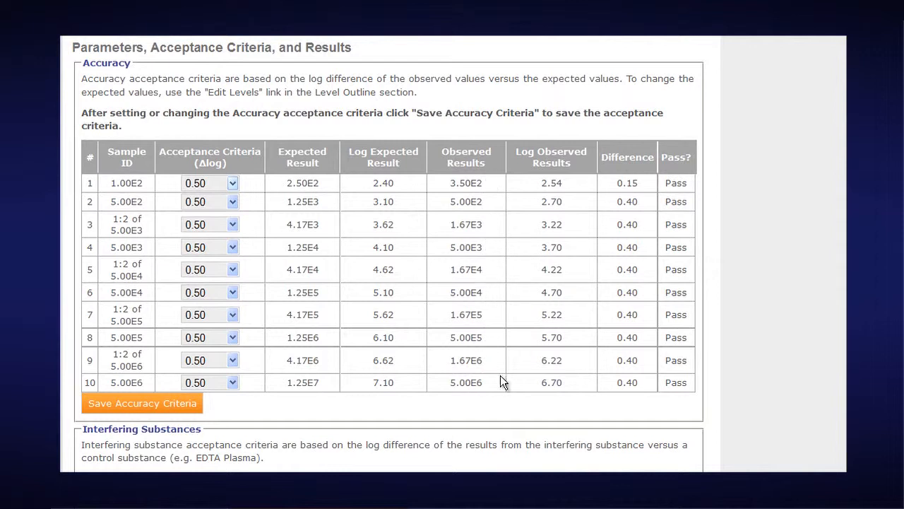
mouse_move(588, 354)
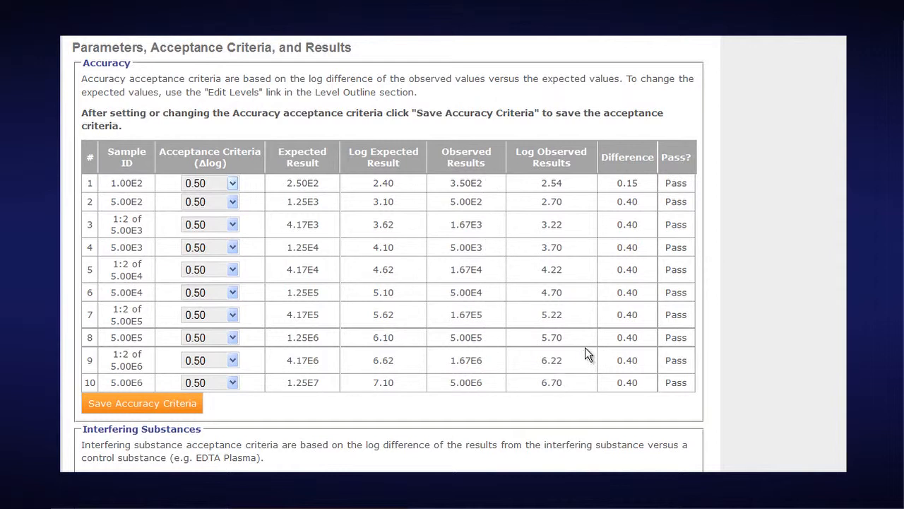
mouse_move(517, 218)
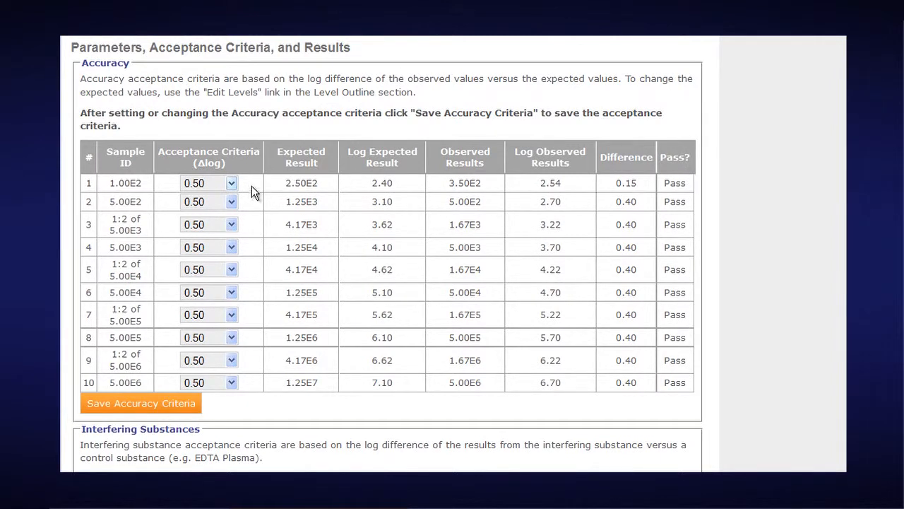
mouse_move(247, 346)
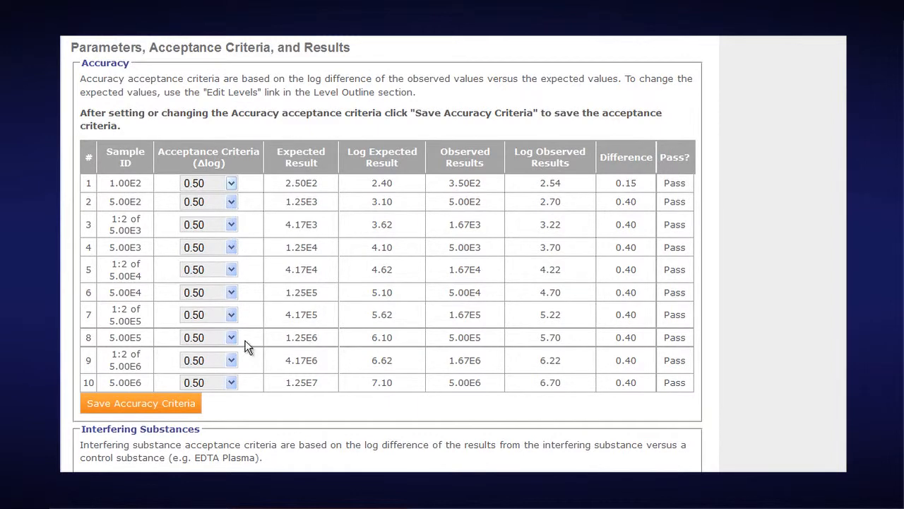
mouse_move(392, 407)
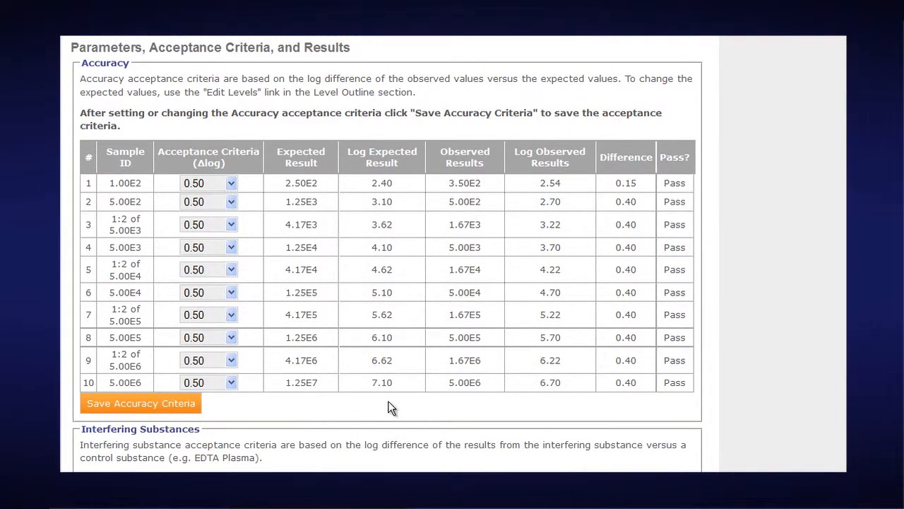
Step: Scroll down to the Interfering Substances table: fourteen samples passing at 0.40 Δlog
scroll("down", 3)
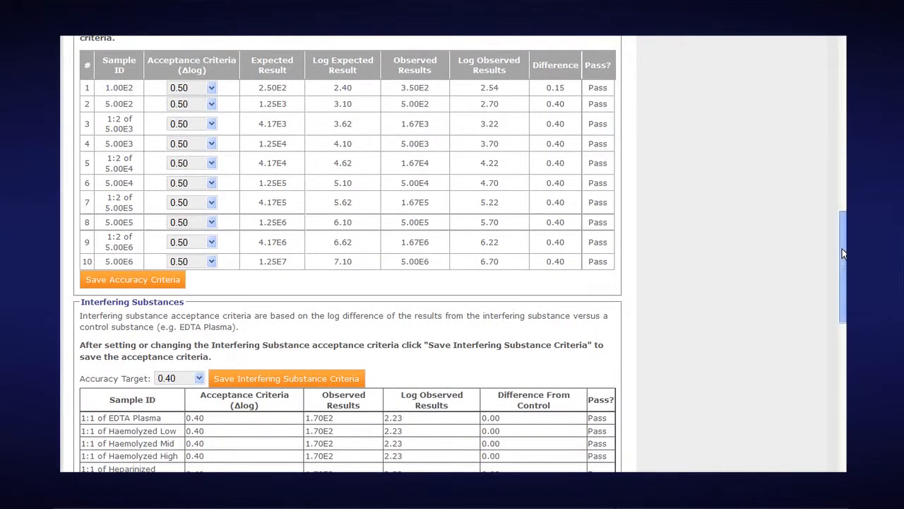
scroll("down", 3)
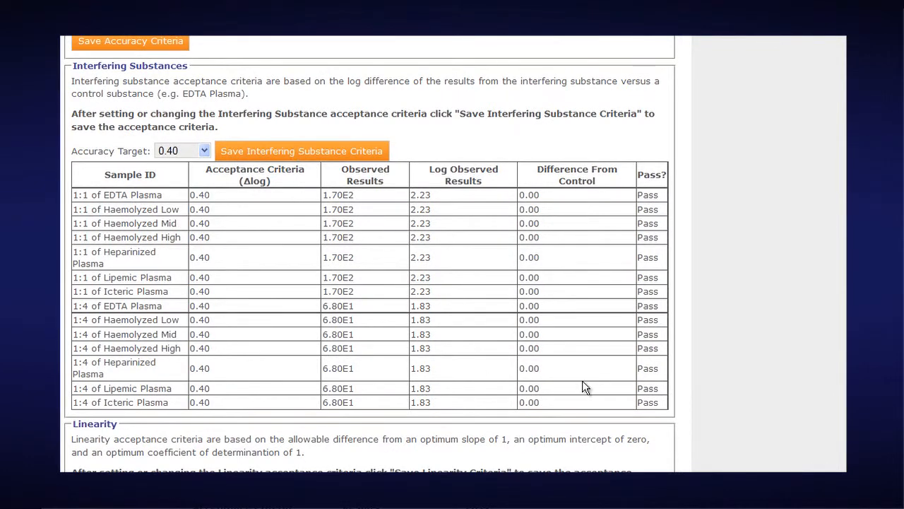
Step: Scroll to the Linearity criteria: slope 0.1, intercept 0.1, R-squared 0.05, results incomplete
scroll("down", 3)
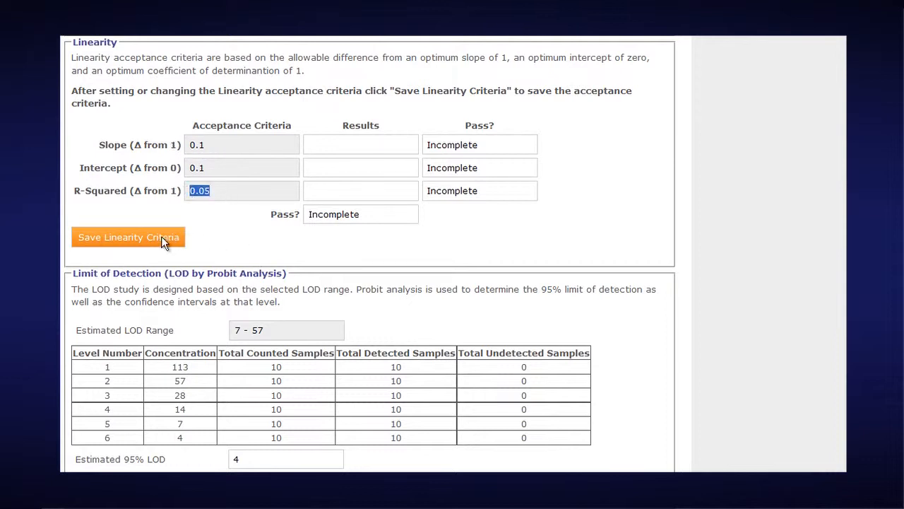
mouse_move(542, 352)
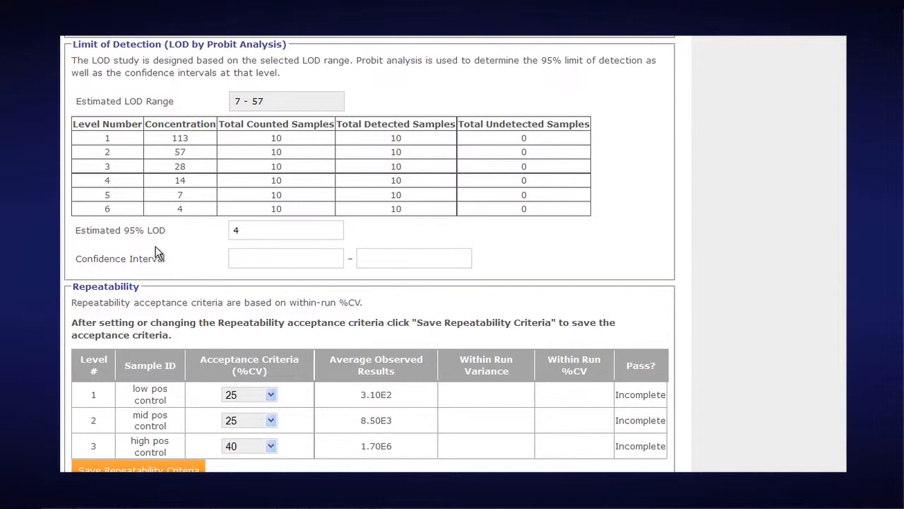
mouse_move(207, 278)
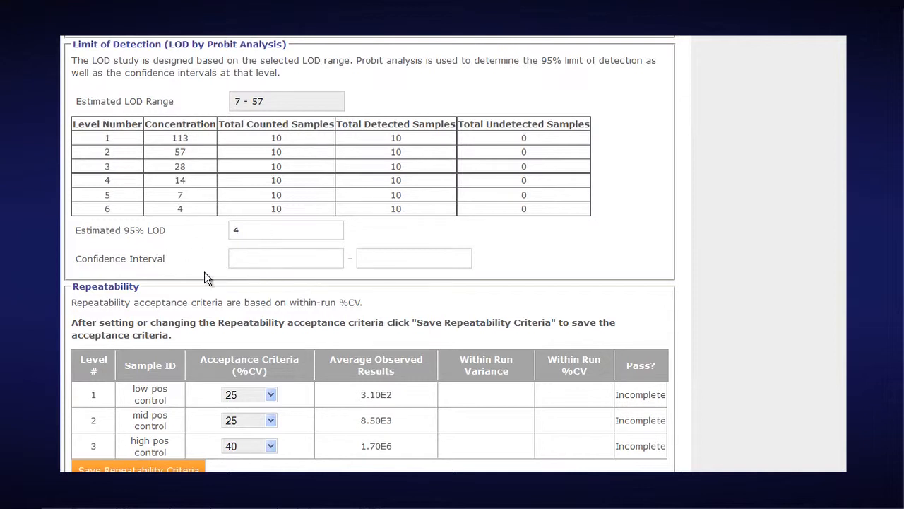
mouse_move(775, 436)
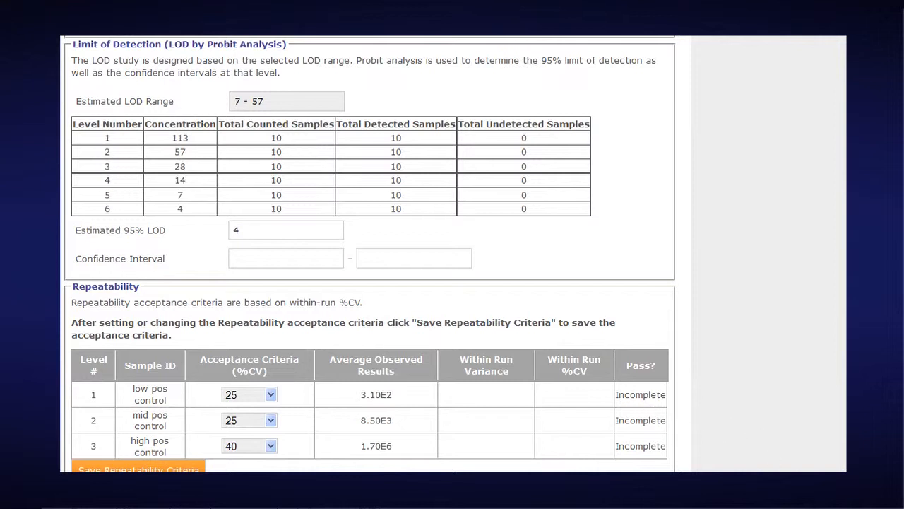
mouse_move(520, 391)
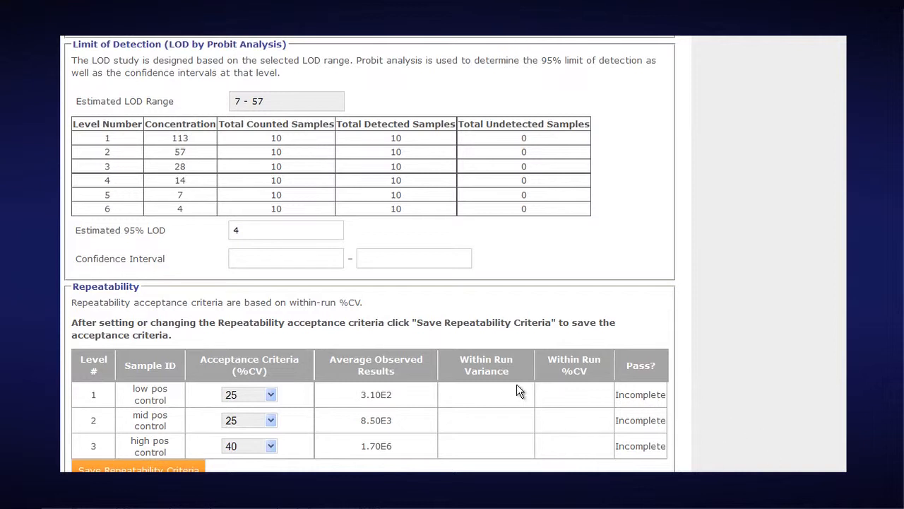
Step: Review the Repeatability %CV criteria, then reach Reproducibility at 70, 25, 25 %CV, all failing
scroll("down", 3)
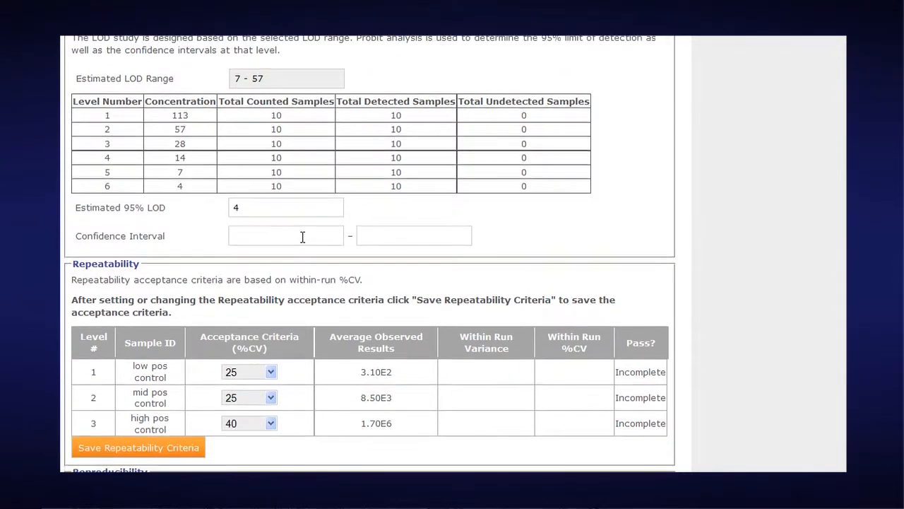
scroll("down", 3)
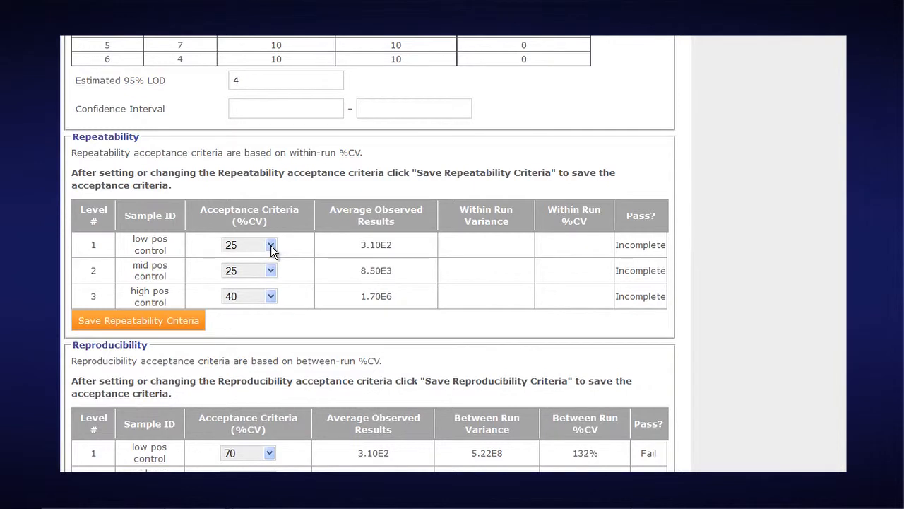
left_click(270, 270)
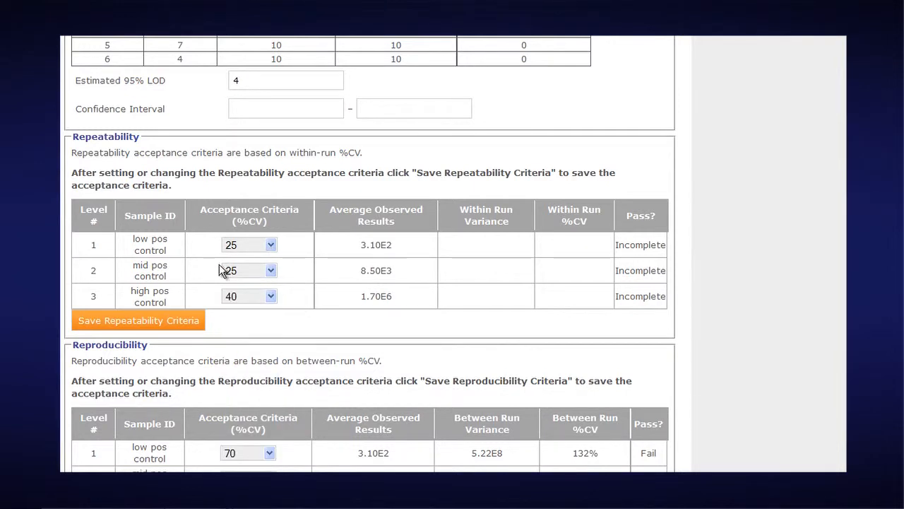
mouse_move(288, 290)
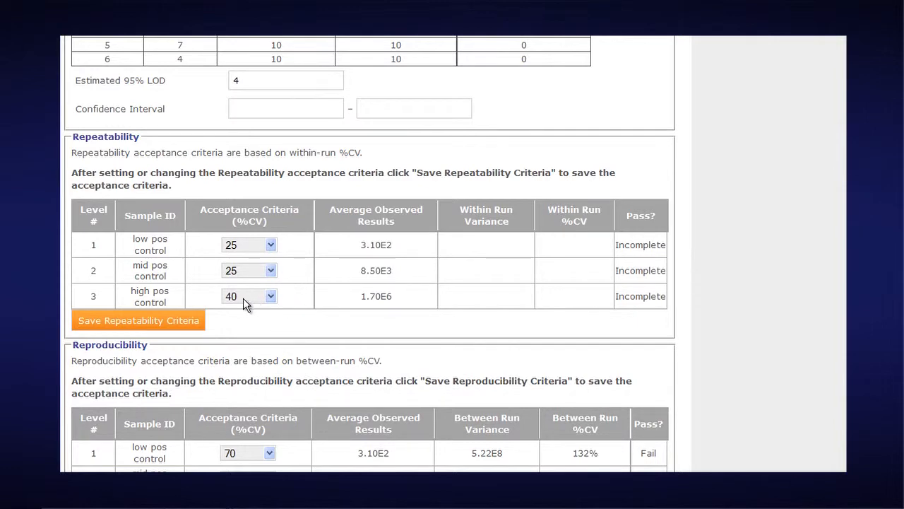
scroll("down", 3)
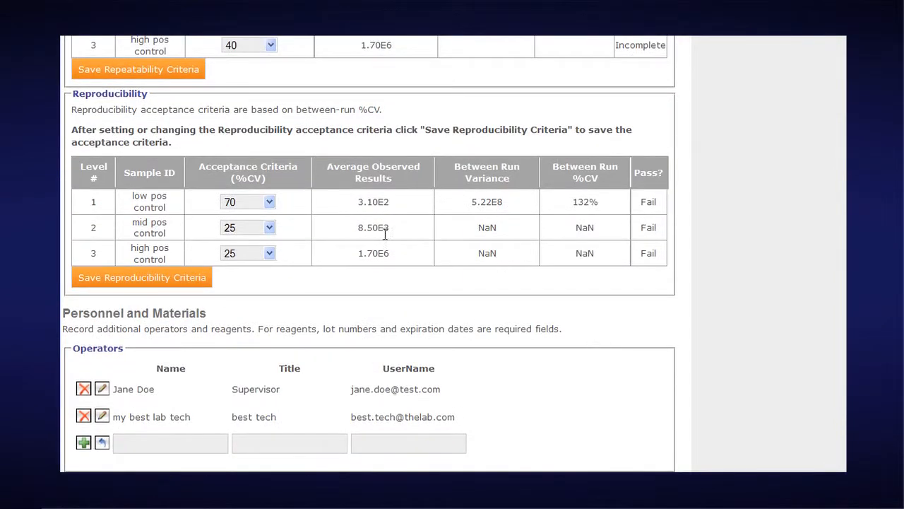